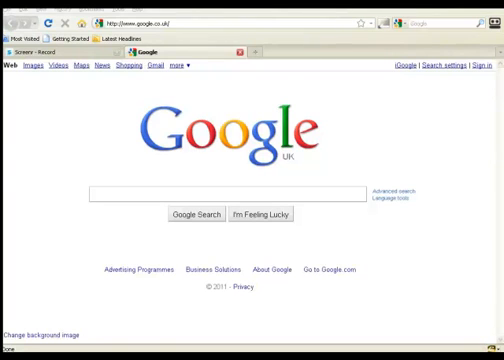
Step: Search Google for "sky" to find the Skype website
{"action": "left_click", "coordinate": [220, 196]}
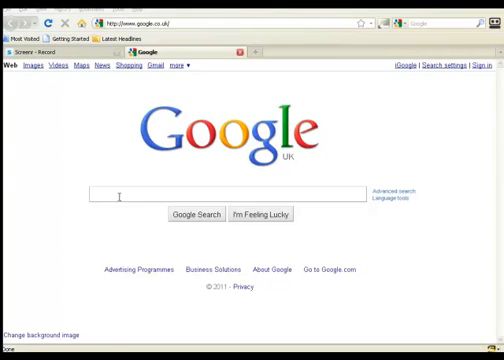
{"action": "type", "text": "skyp"}
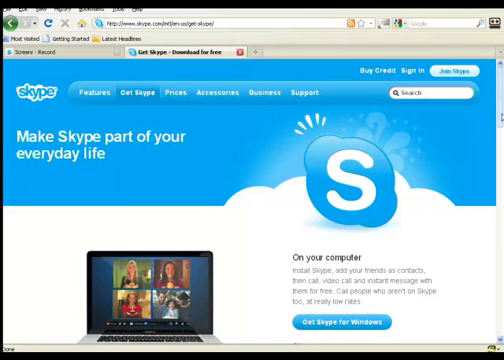
Step: Start the Download now action for Skype 5.1 for Windows from the Skype site
{"action": "scroll", "scroll_direction": "down", "scroll_amount": 3}
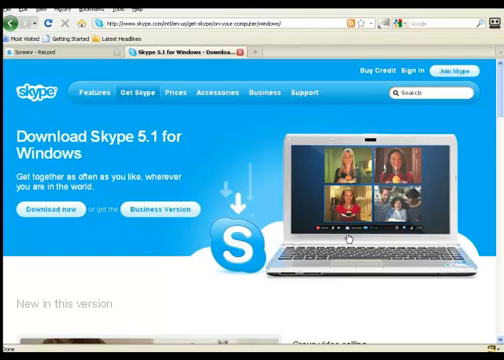
{"action": "mouse_move", "coordinate": [56, 218]}
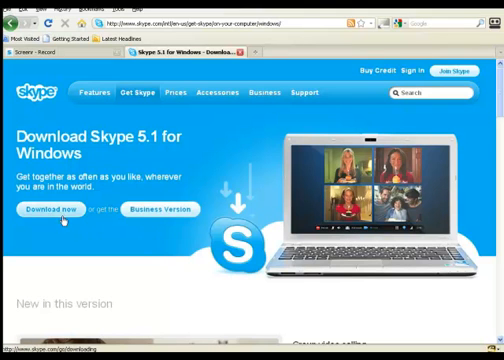
{"action": "left_click", "coordinate": [56, 210]}
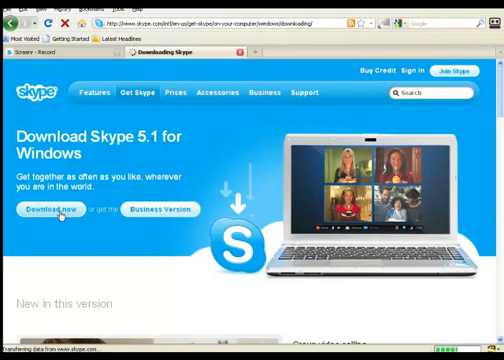
{"action": "left_click", "coordinate": [52, 210]}
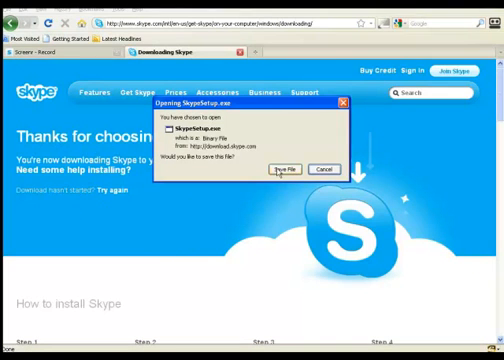
Step: Save SkypeSetup.exe, allow the executable and run it past the security warning
{"action": "left_click", "coordinate": [322, 168]}
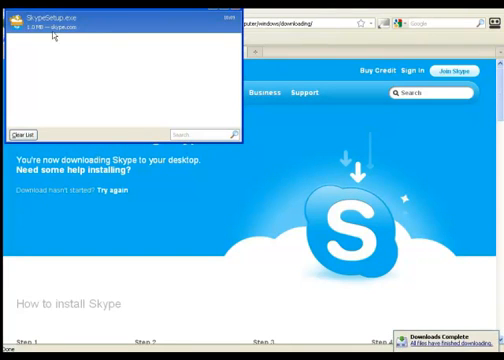
{"action": "mouse_move", "coordinate": [44, 36]}
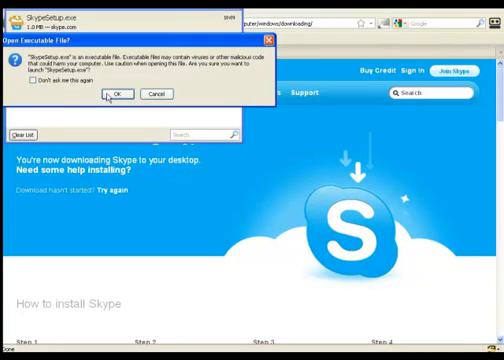
{"action": "left_click", "coordinate": [114, 94]}
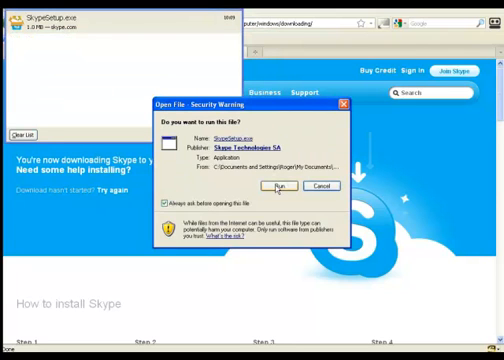
{"action": "left_click", "coordinate": [278, 186]}
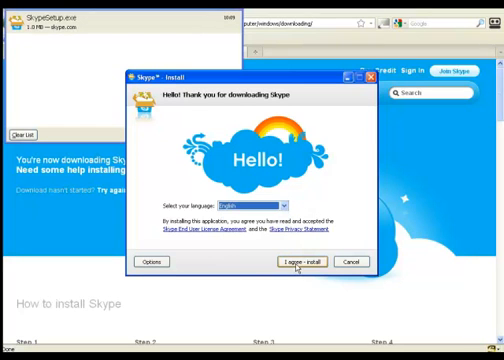
Step: Agree to the terms with 'I agree - install' and let Skype finish installing
{"action": "left_click", "coordinate": [304, 262]}
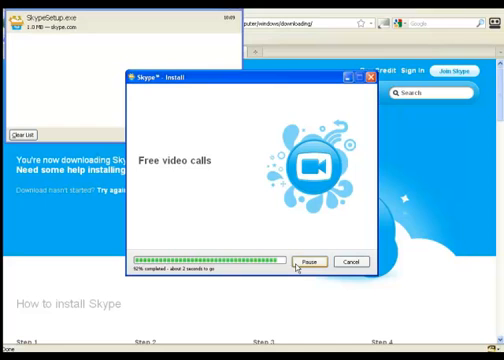
{"action": "left_click", "coordinate": [312, 262]}
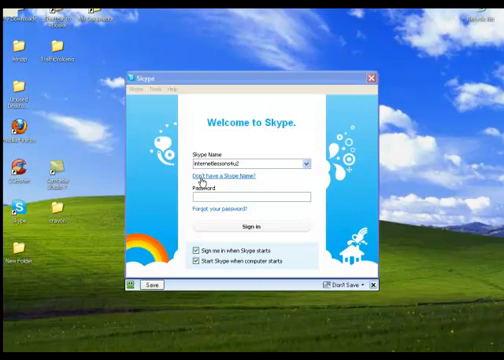
Step: Choose 'Don't have a Skype Name?' to reach the Create account form
{"action": "left_click", "coordinate": [218, 176]}
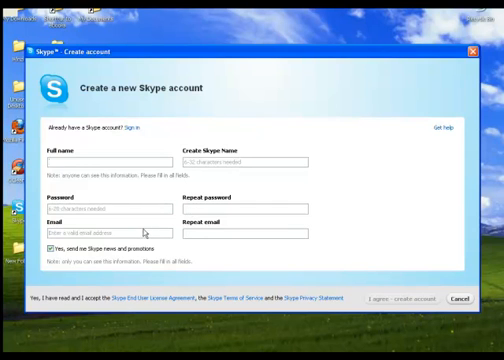
{"action": "mouse_move", "coordinate": [216, 244]}
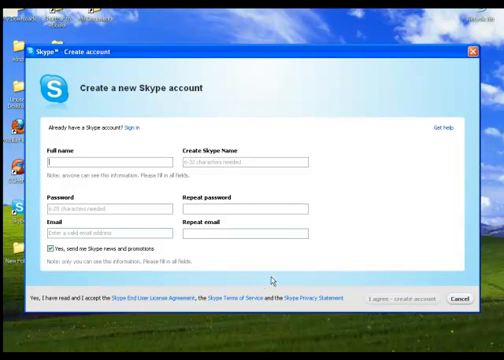
{"action": "mouse_move", "coordinate": [392, 304]}
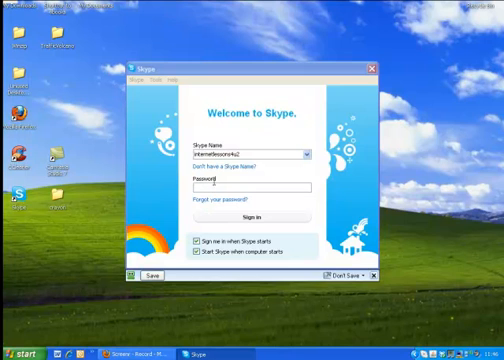
Step: Enter the account password and sign in to Skype
{"action": "type", "text": "••"}
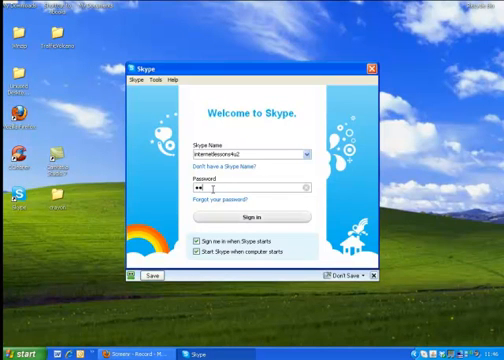
{"action": "type", "text": "password"}
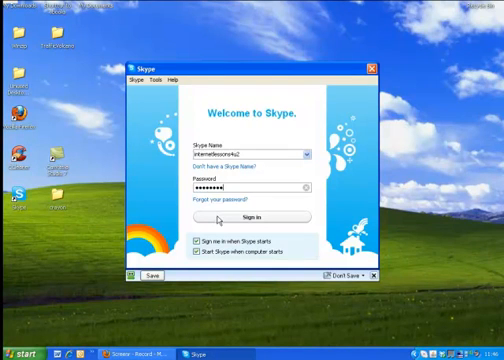
{"action": "left_click", "coordinate": [250, 216]}
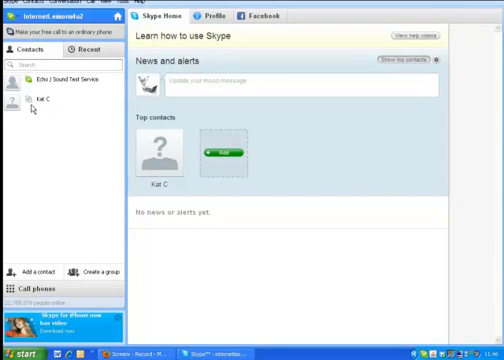
{"action": "mouse_move", "coordinate": [44, 100]}
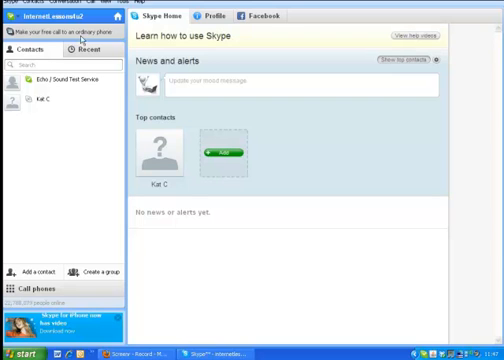
Step: Reach the Options window with General settings via Tools > Options
{"action": "left_click", "coordinate": [136, 12]}
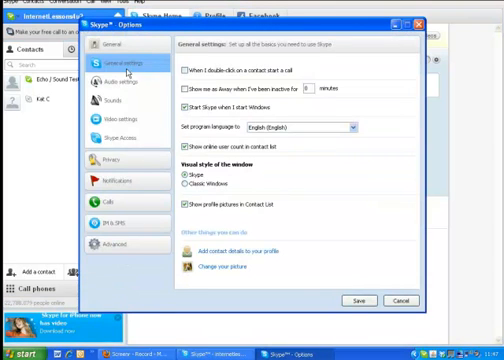
{"action": "mouse_move", "coordinate": [112, 98]}
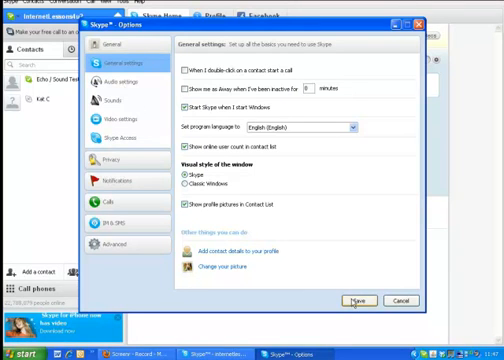
Step: Cancel the Options dialog without changes, returning to Skype Home
{"action": "left_click", "coordinate": [352, 300]}
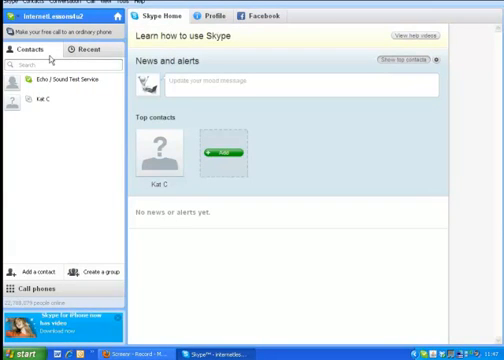
Step: Choose Import Contacts from the Contacts menu to add people from address books
{"action": "left_click", "coordinate": [44, 8]}
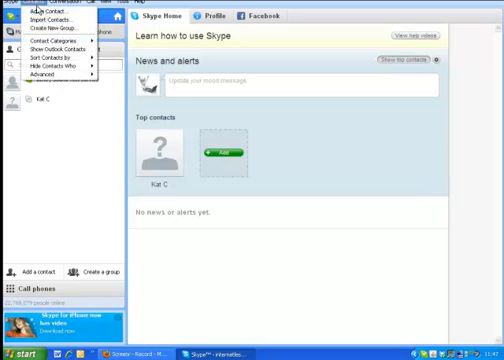
{"action": "left_click", "coordinate": [50, 20]}
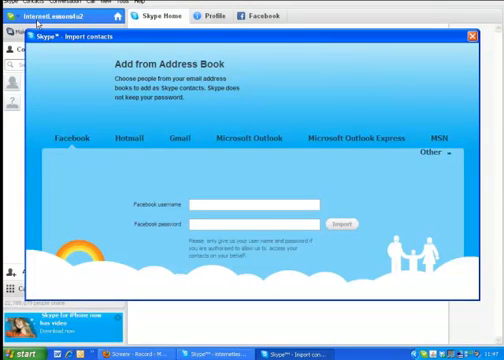
{"action": "mouse_move", "coordinate": [62, 160]}
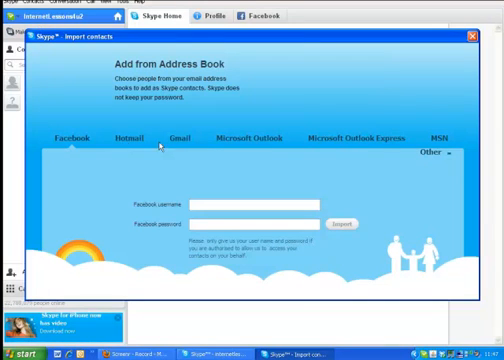
{"action": "mouse_move", "coordinate": [200, 140]}
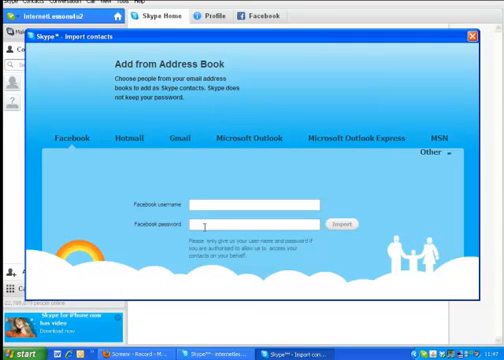
{"action": "mouse_move", "coordinate": [340, 232]}
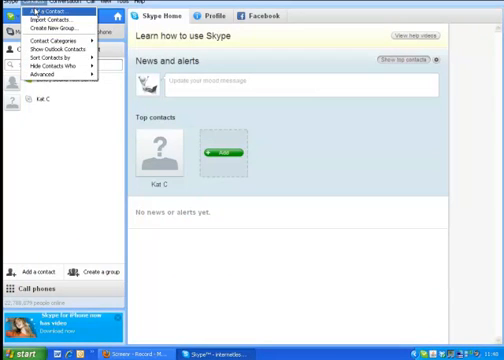
Step: Use the Contacts menu to reach the add-a-contact form
{"action": "left_click", "coordinate": [42, 14]}
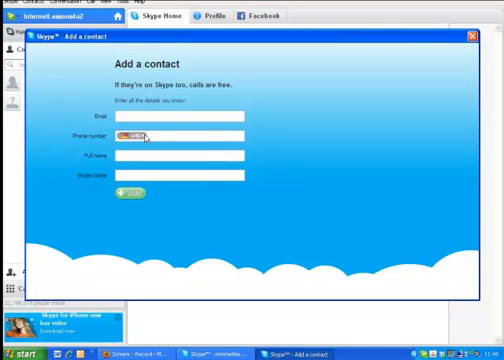
{"action": "left_click", "coordinate": [136, 136]}
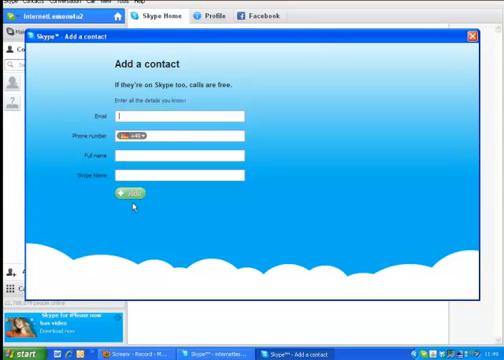
{"action": "left_click", "coordinate": [180, 158]}
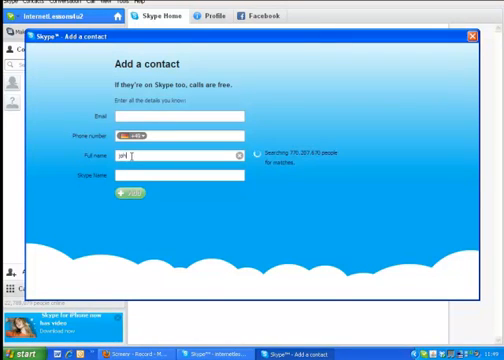
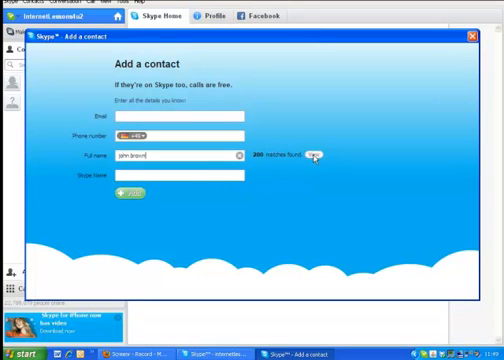
{"action": "left_click", "coordinate": [320, 156]}
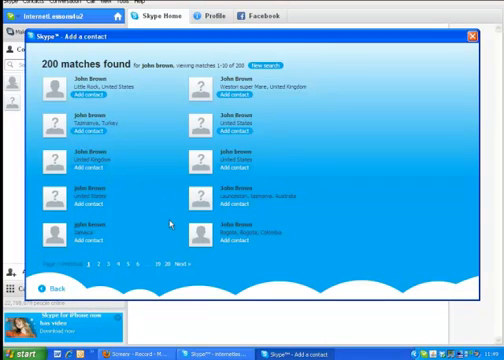
{"action": "mouse_move", "coordinate": [288, 242]}
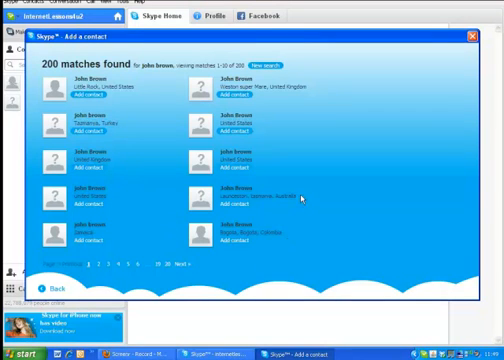
{"action": "mouse_move", "coordinate": [302, 132]}
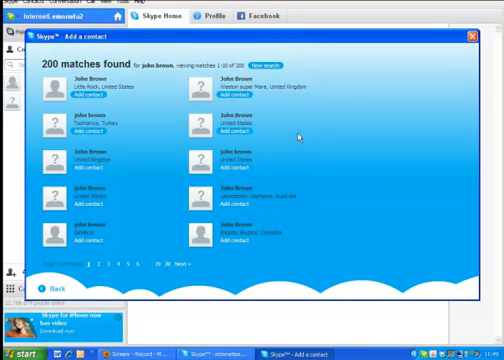
{"action": "mouse_move", "coordinate": [312, 94]}
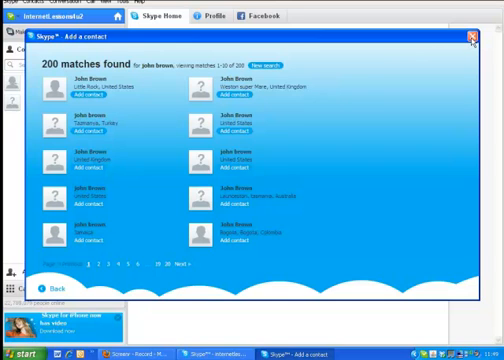
{"action": "mouse_move", "coordinate": [472, 36]}
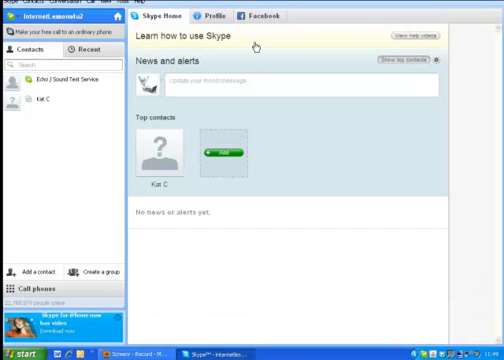
Step: Save the profile mood message 'Welcome to Internet Lessons'
{"action": "left_click", "coordinate": [200, 16]}
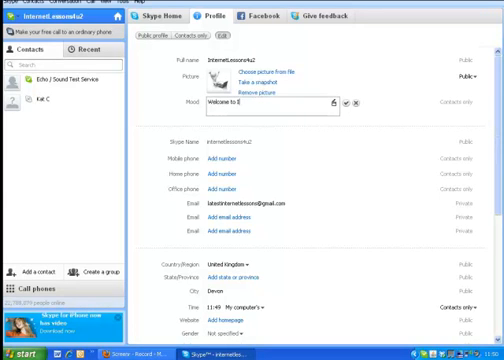
{"action": "type", "text": "nternet"}
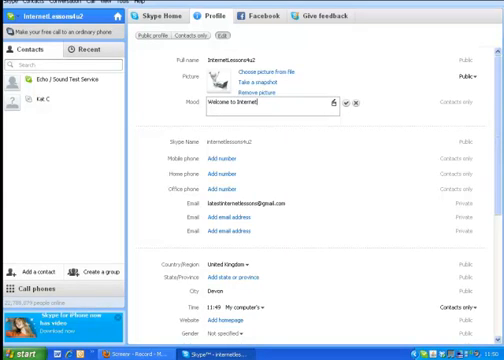
{"action": "type", "text": "Lessons"}
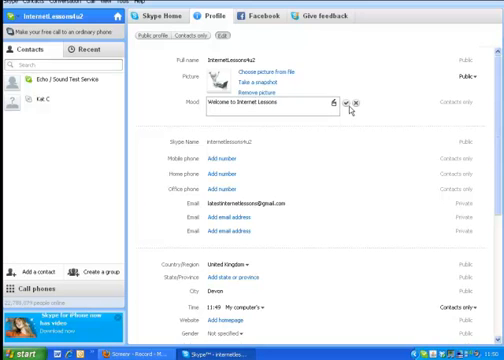
{"action": "left_click", "coordinate": [348, 108]}
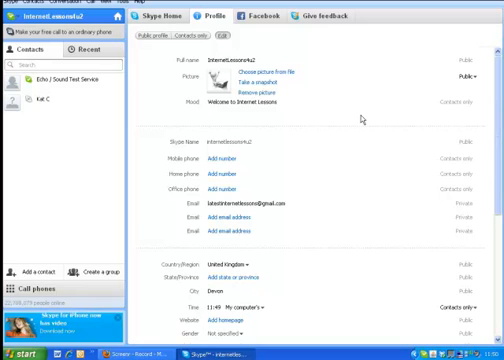
{"action": "mouse_move", "coordinate": [12, 108]}
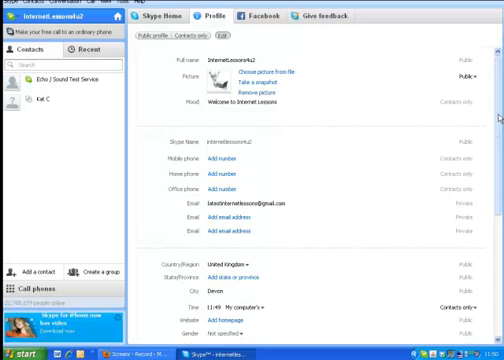
{"action": "scroll", "scroll_direction": "down", "scroll_amount": 3}
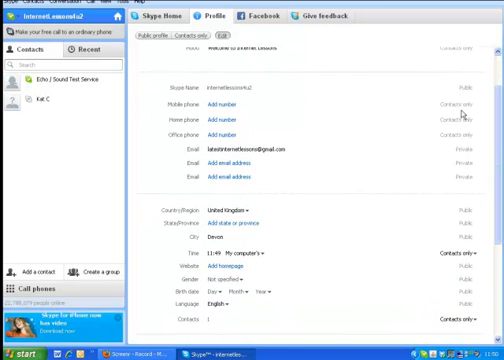
{"action": "mouse_move", "coordinate": [396, 128]}
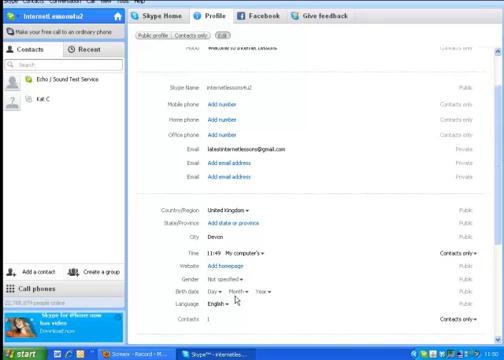
{"action": "mouse_move", "coordinate": [280, 238]}
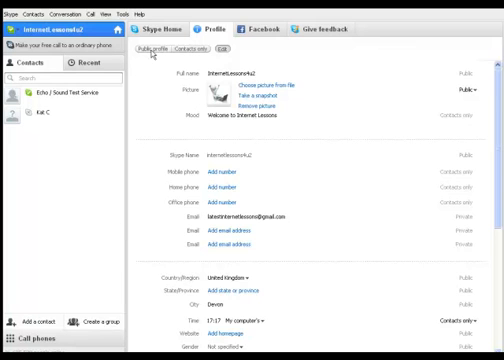
{"action": "left_click", "coordinate": [140, 46]}
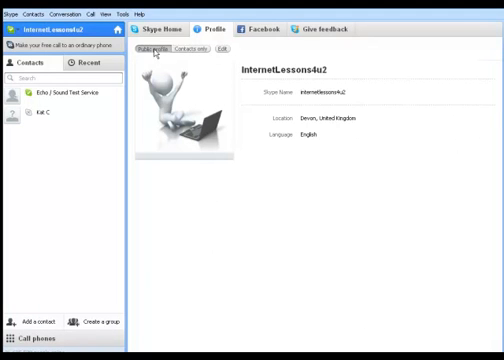
{"action": "left_click", "coordinate": [196, 52]}
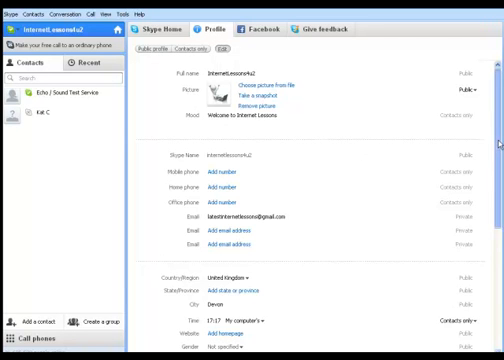
{"action": "scroll", "scroll_direction": "down", "scroll_amount": 3}
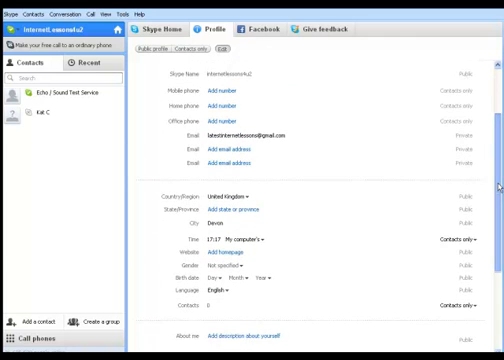
{"action": "scroll", "scroll_direction": "up", "scroll_amount": 3}
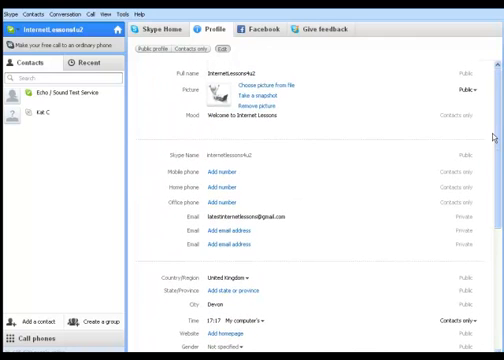
{"action": "mouse_move", "coordinate": [292, 108]}
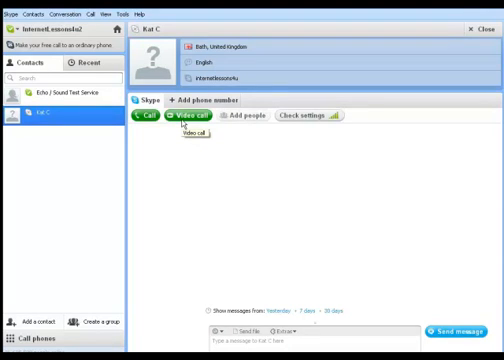
{"action": "mouse_move", "coordinate": [176, 144]}
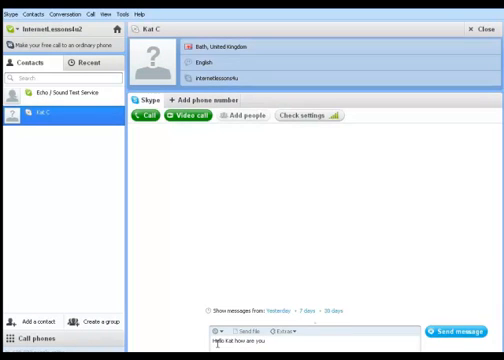
{"action": "type", "text": "?"}
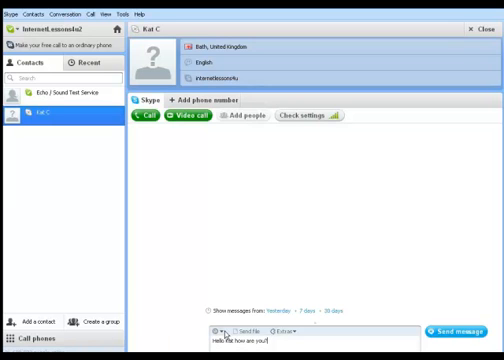
{"action": "left_click", "coordinate": [220, 332]}
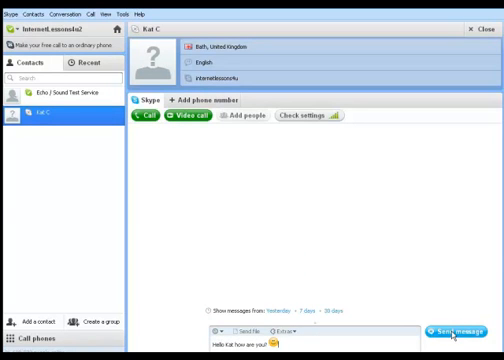
{"action": "left_click", "coordinate": [470, 324]}
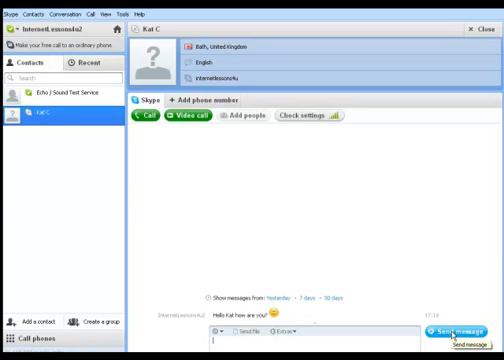